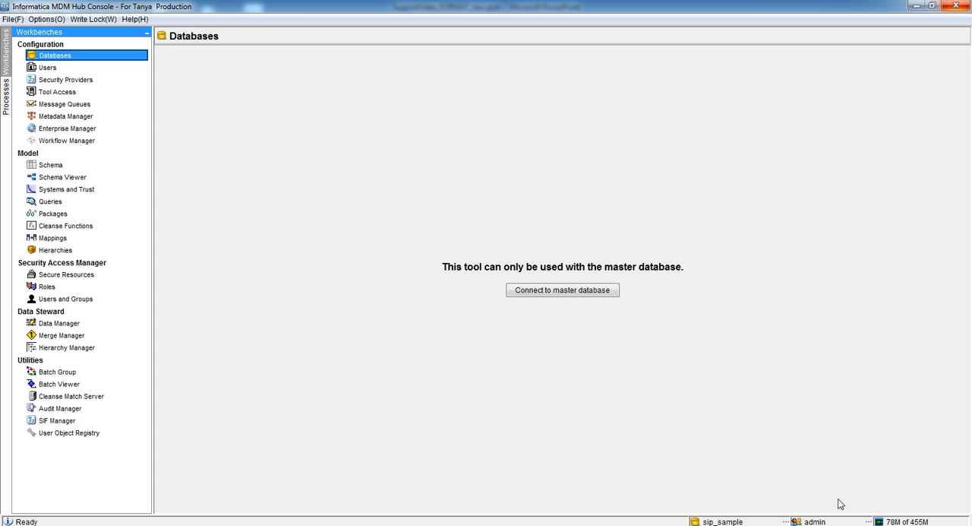
Reveal the Party base object in the Schema tool and bring up its Match/Merge Setup.
{"action": "left_click", "coordinate": [50, 165]}
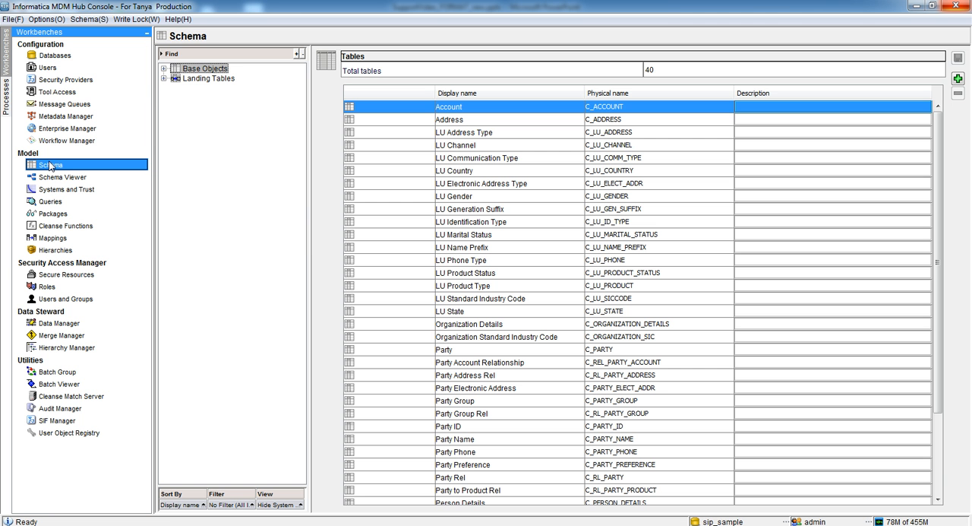
{"action": "left_click", "coordinate": [164, 69]}
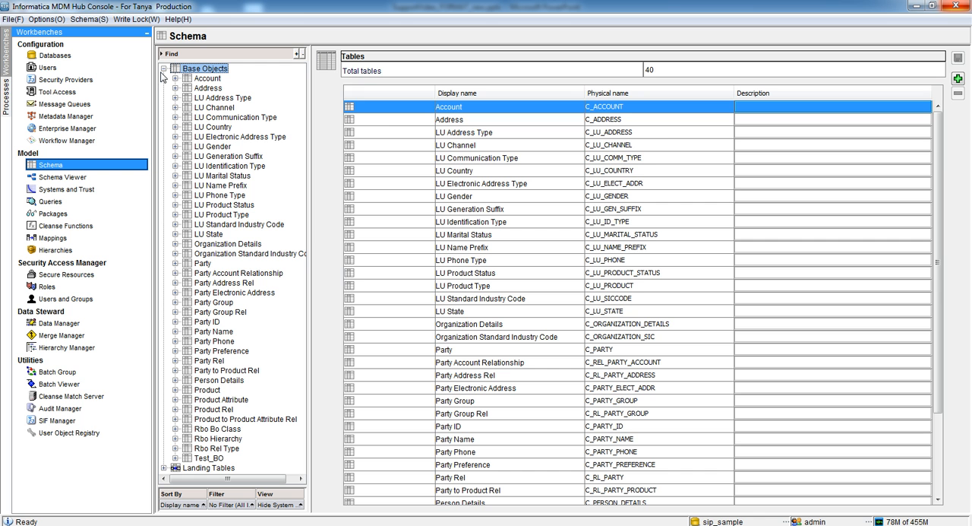
{"action": "left_click", "coordinate": [204, 263]}
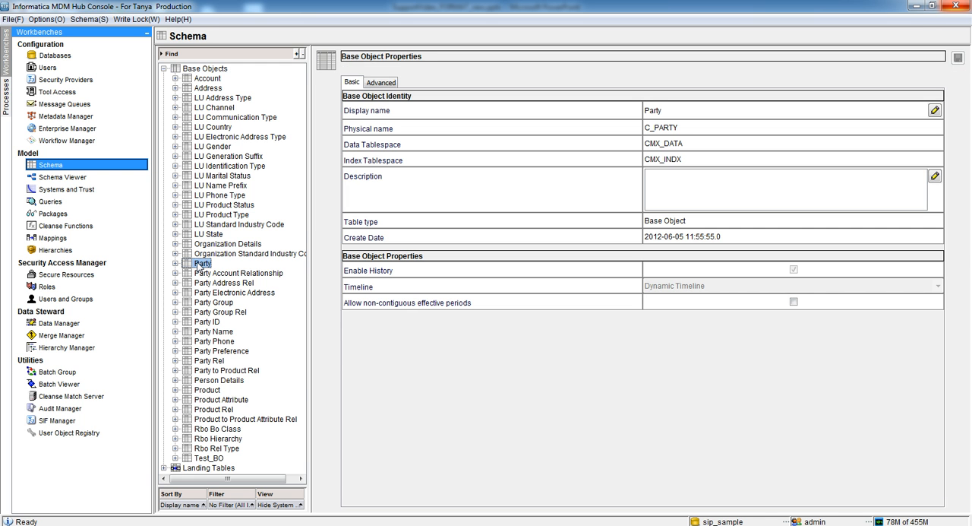
{"action": "left_click", "coordinate": [176, 263]}
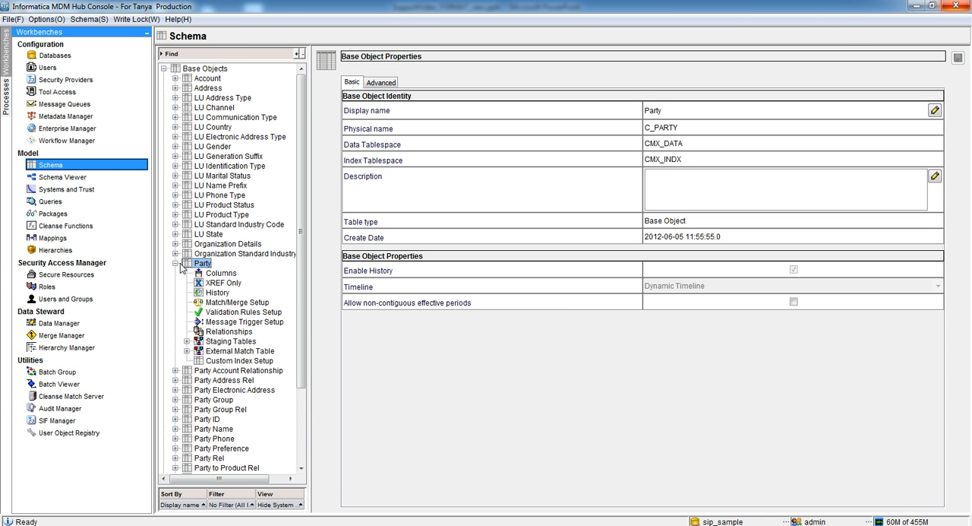
{"action": "mouse_move", "coordinate": [230, 307]}
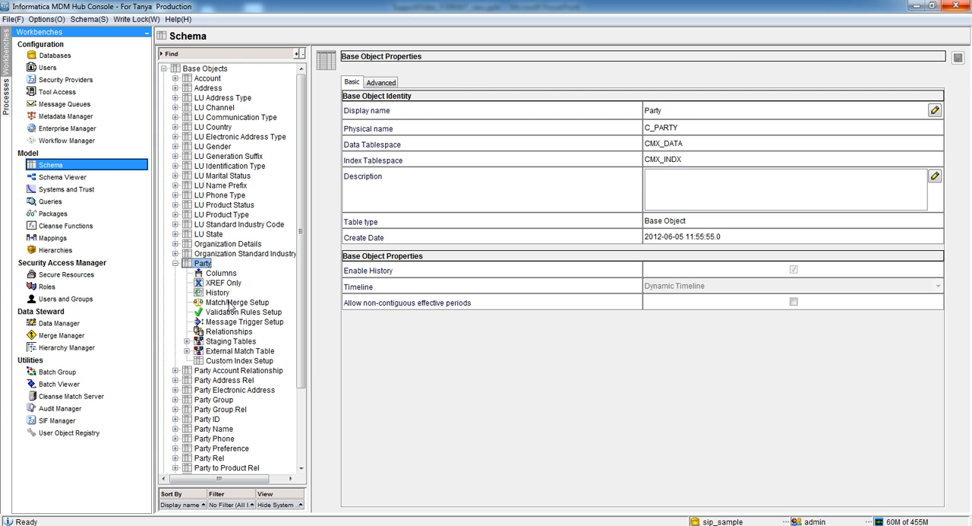
{"action": "left_click", "coordinate": [237, 301]}
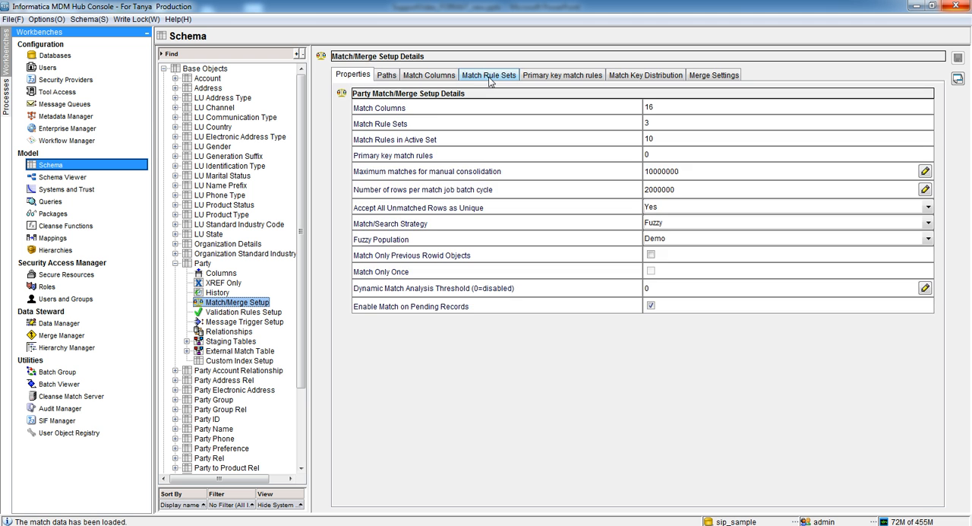
Review Party's Workflow match rule set with its two fuzzy rules, then move to the Roles tool.
{"action": "left_click", "coordinate": [489, 74]}
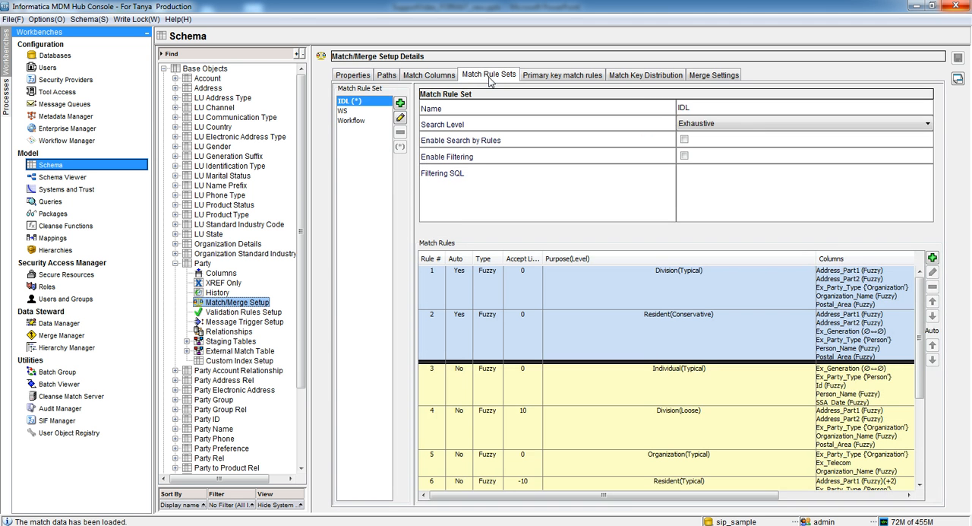
{"action": "mouse_move", "coordinate": [356, 113]}
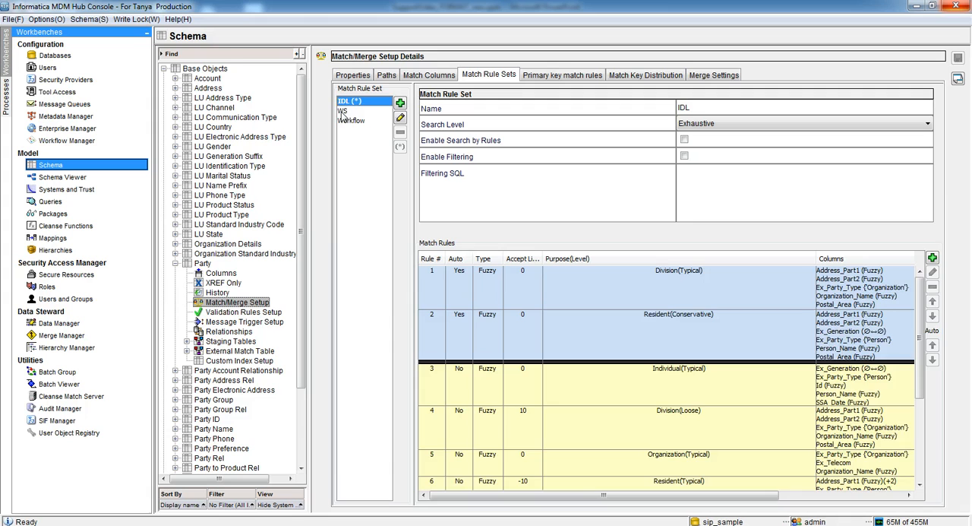
{"action": "left_click", "coordinate": [352, 121]}
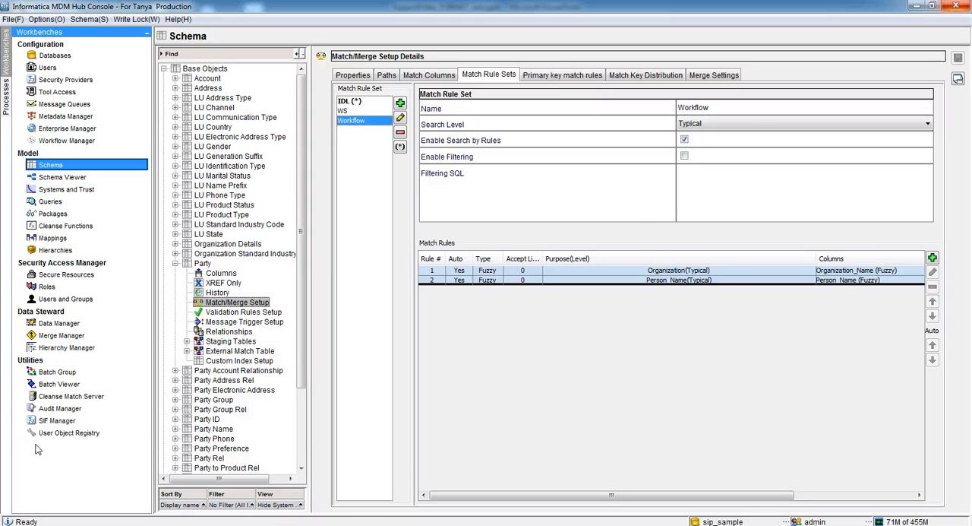
{"action": "left_click", "coordinate": [47, 286]}
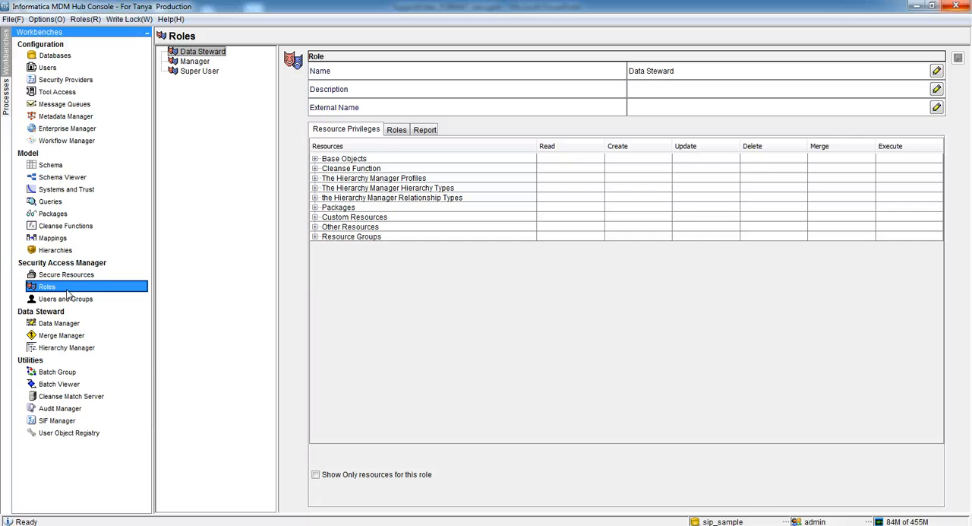
{"action": "mouse_move", "coordinate": [199, 70]}
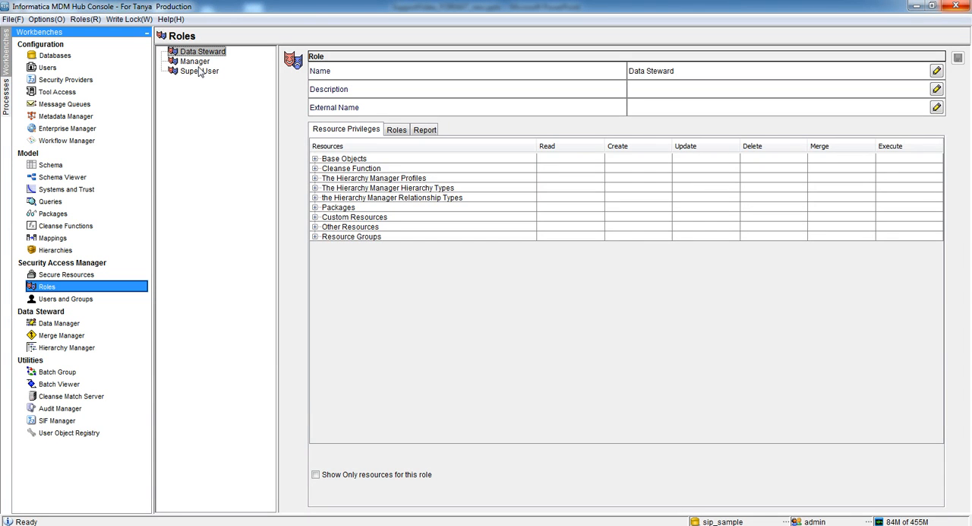
Show the Manager role's privileges for Party's match rule sets, focusing on Workflow.
{"action": "left_click", "coordinate": [195, 60]}
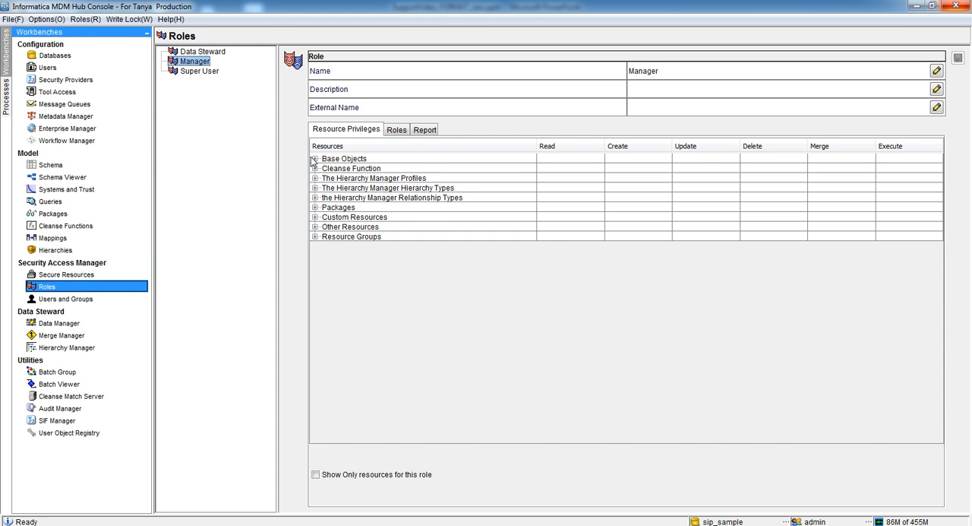
{"action": "left_click", "coordinate": [315, 158]}
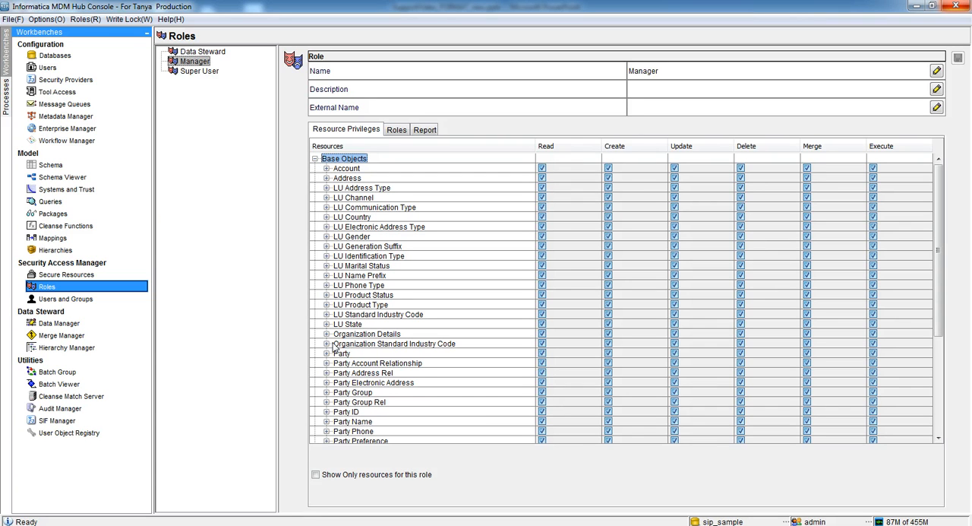
{"action": "left_click", "coordinate": [328, 352]}
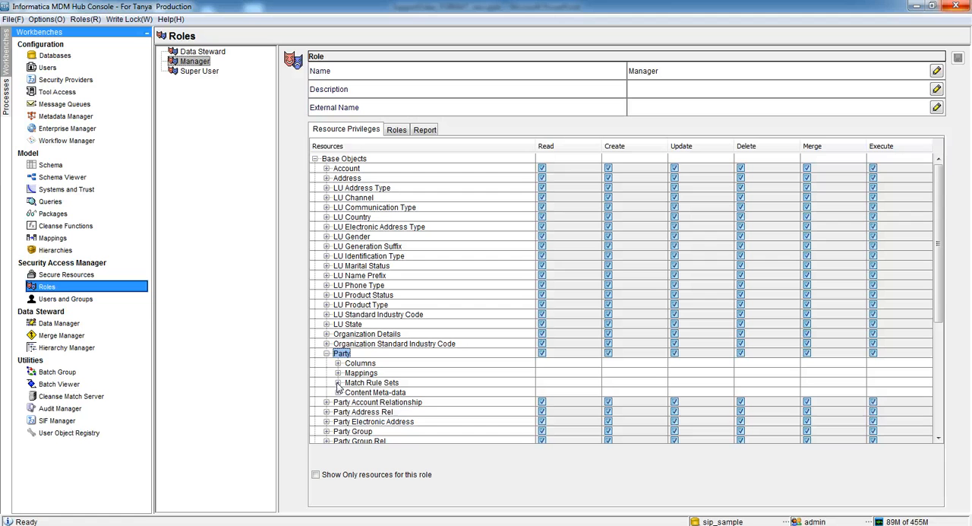
{"action": "left_click", "coordinate": [339, 383]}
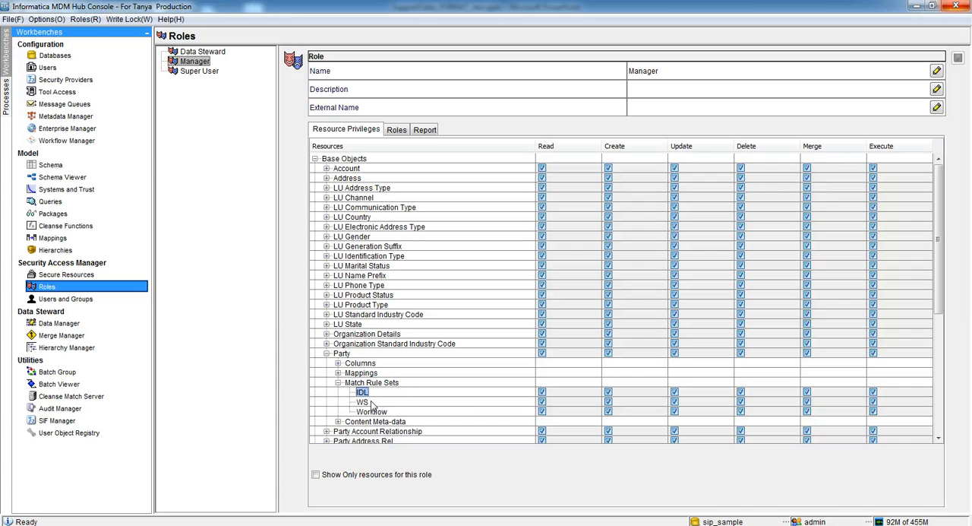
{"action": "left_click", "coordinate": [371, 411]}
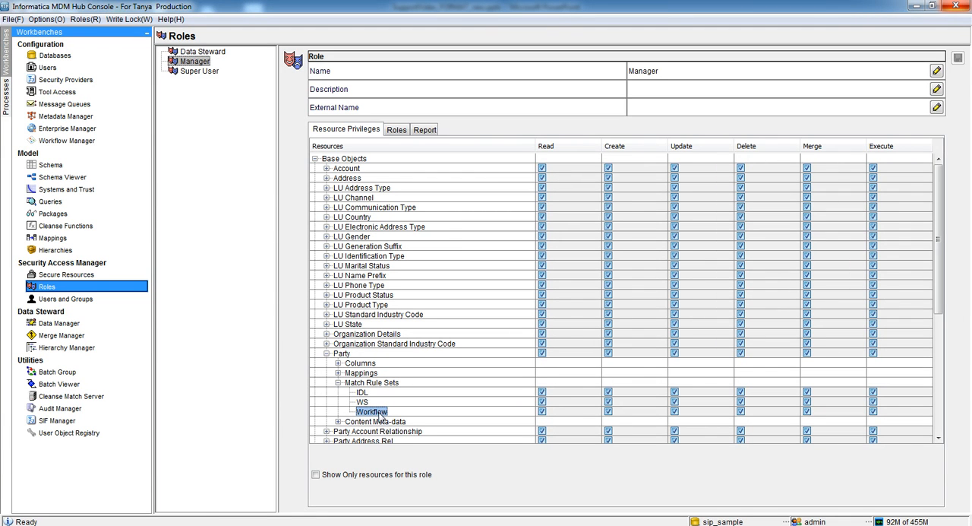
{"action": "mouse_move", "coordinate": [566, 422]}
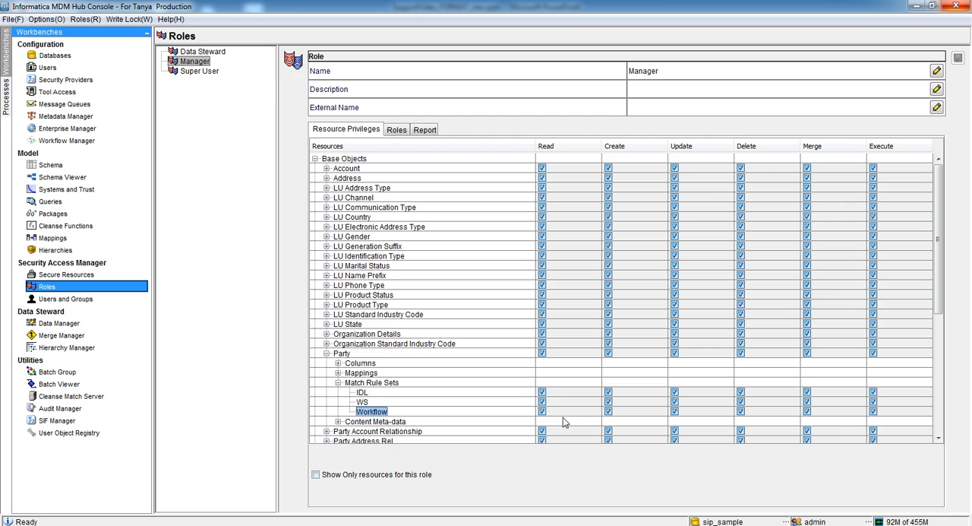
{"action": "mouse_move", "coordinate": [522, 401]}
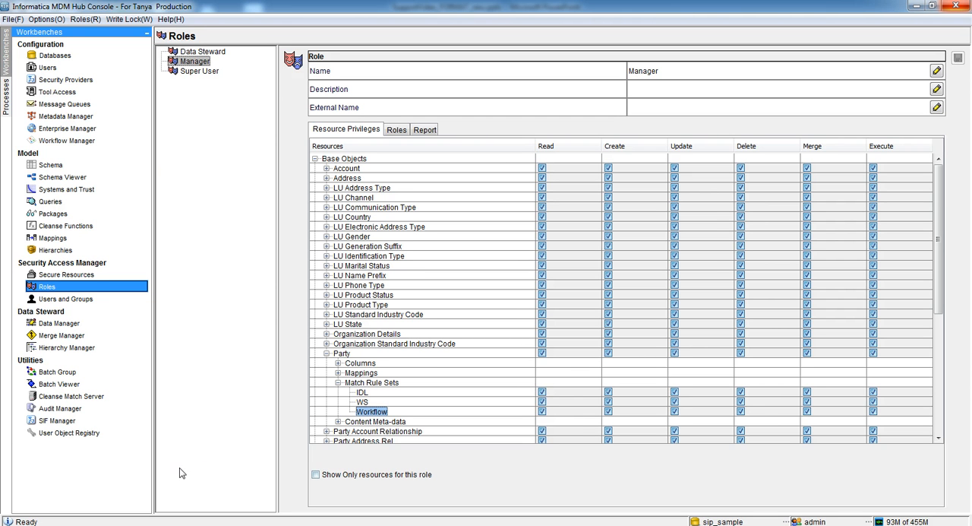
{"action": "mouse_move", "coordinate": [750, 278]}
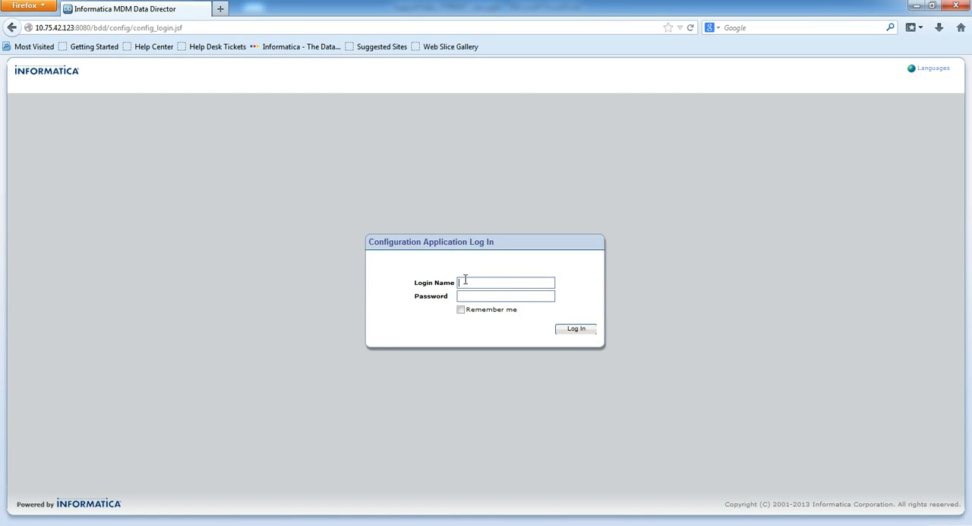
Sign in to the IDD configuration application as admin.
{"action": "type", "text": "admin"}
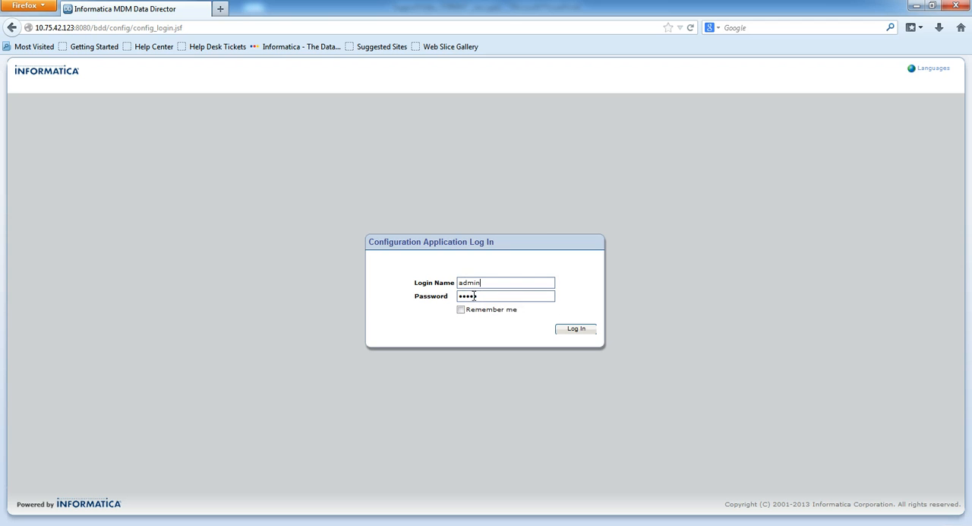
{"action": "left_click", "coordinate": [574, 328]}
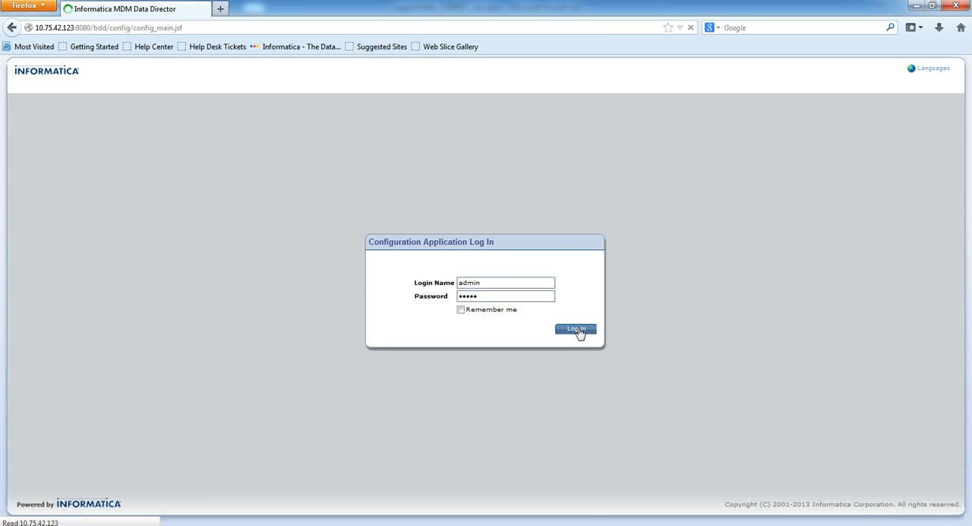
{"action": "left_click", "coordinate": [574, 330]}
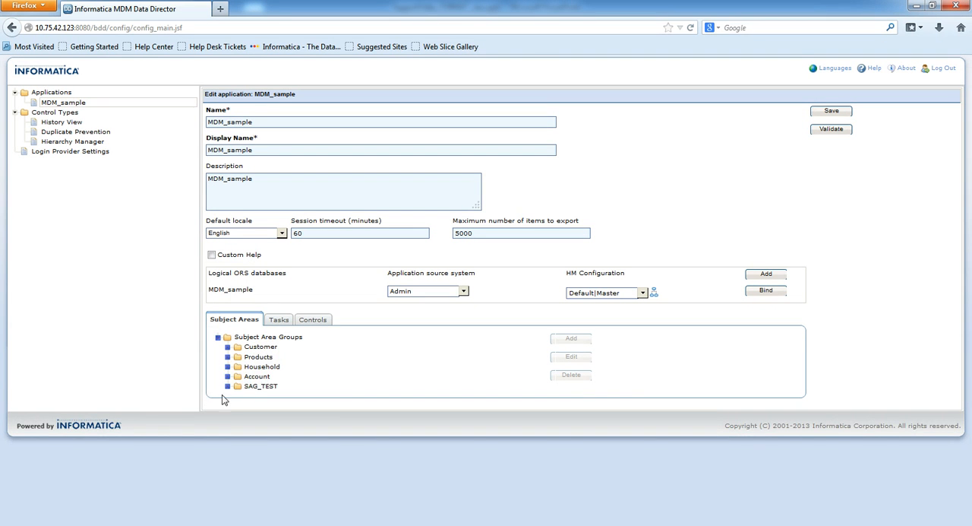
Select the Person subject area under the Customer group of MDM_sample.
{"action": "left_click", "coordinate": [227, 346]}
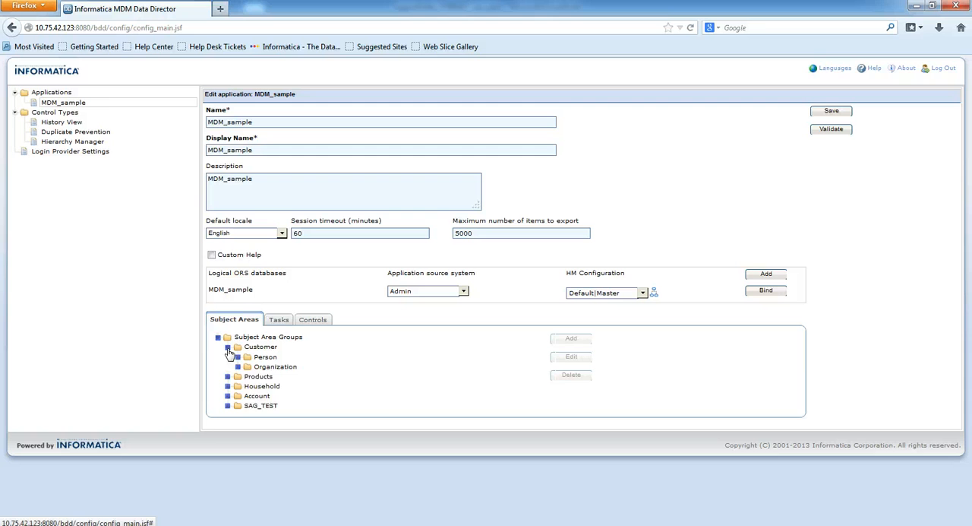
{"action": "left_click", "coordinate": [237, 357]}
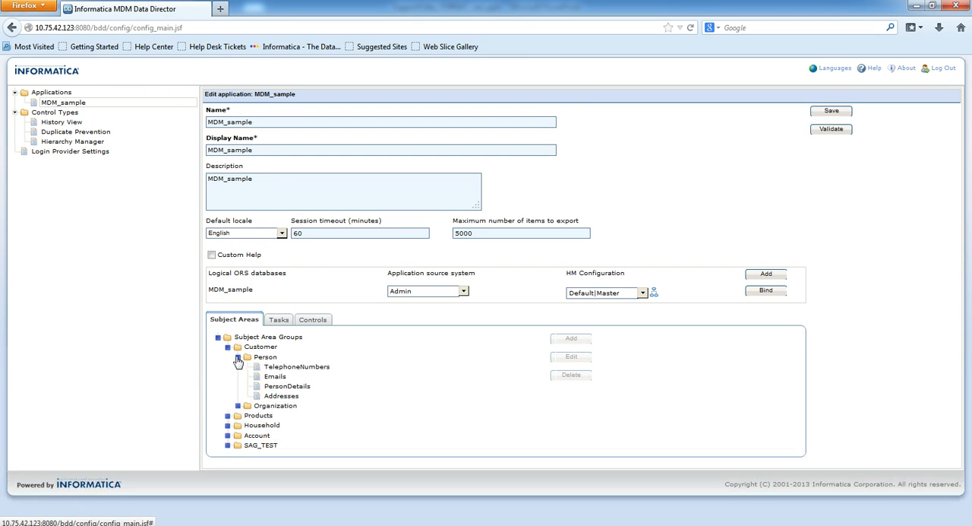
{"action": "mouse_move", "coordinate": [265, 357]}
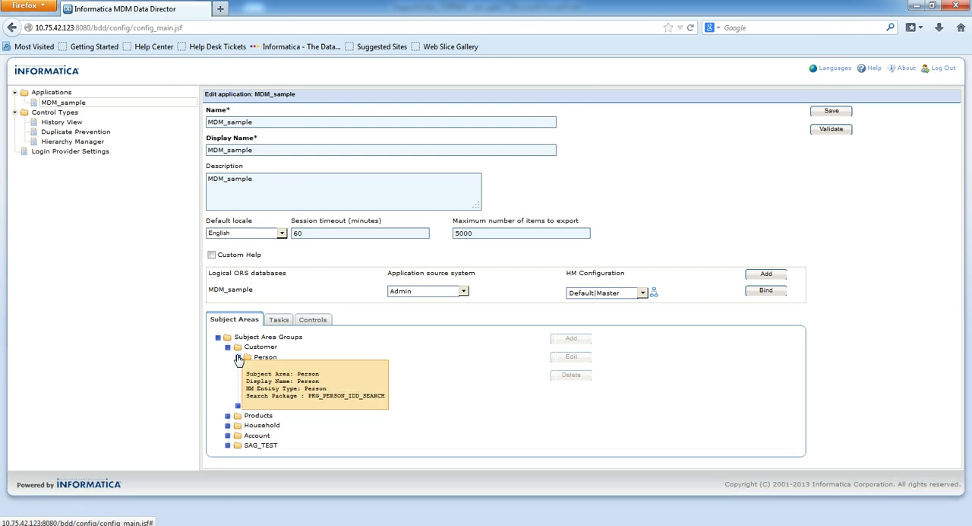
{"action": "left_click", "coordinate": [239, 357]}
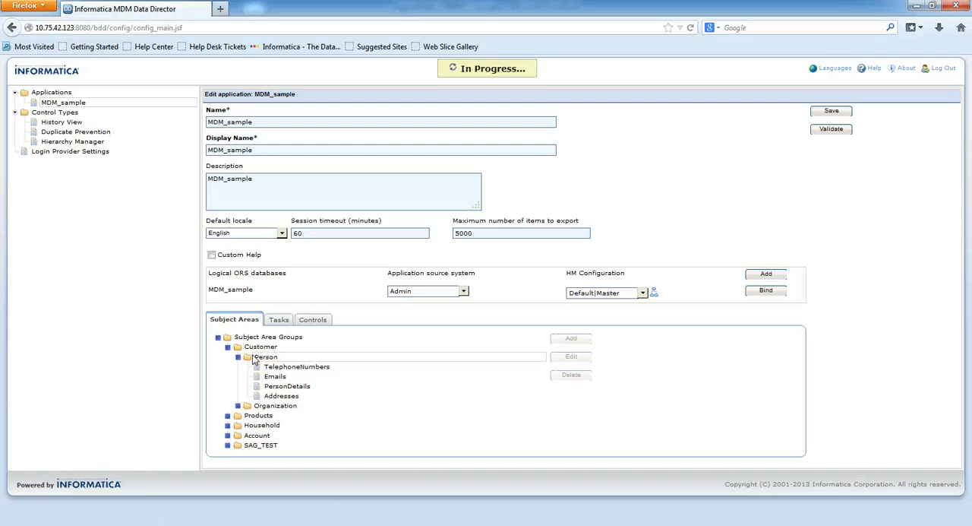
{"action": "left_click", "coordinate": [266, 355]}
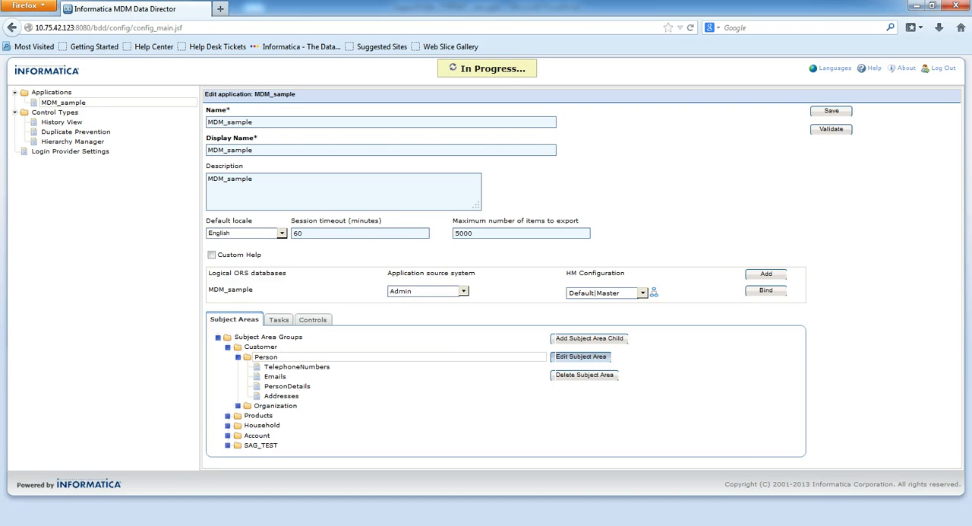
Set Person's duplicate-check match rule set to Workflow in Match Settings and confirm.
{"action": "left_click", "coordinate": [580, 356]}
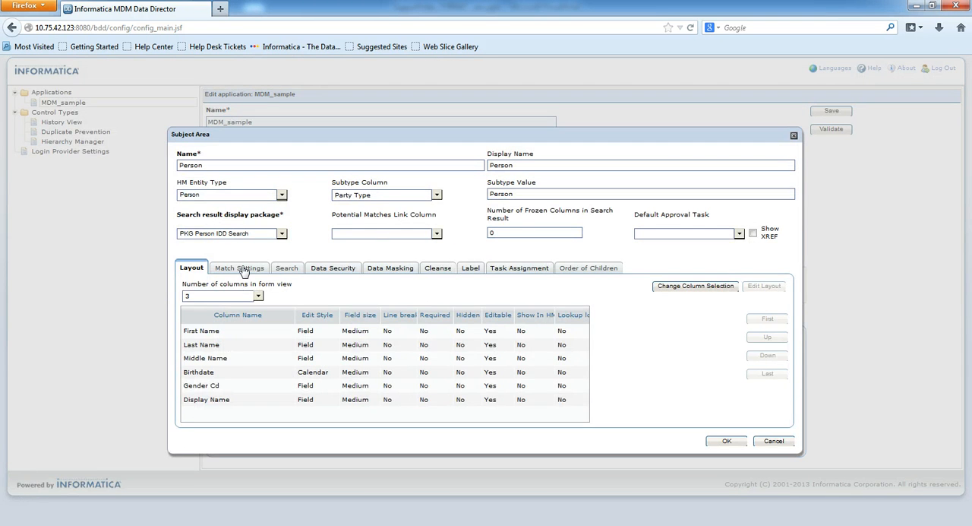
{"action": "left_click", "coordinate": [240, 268]}
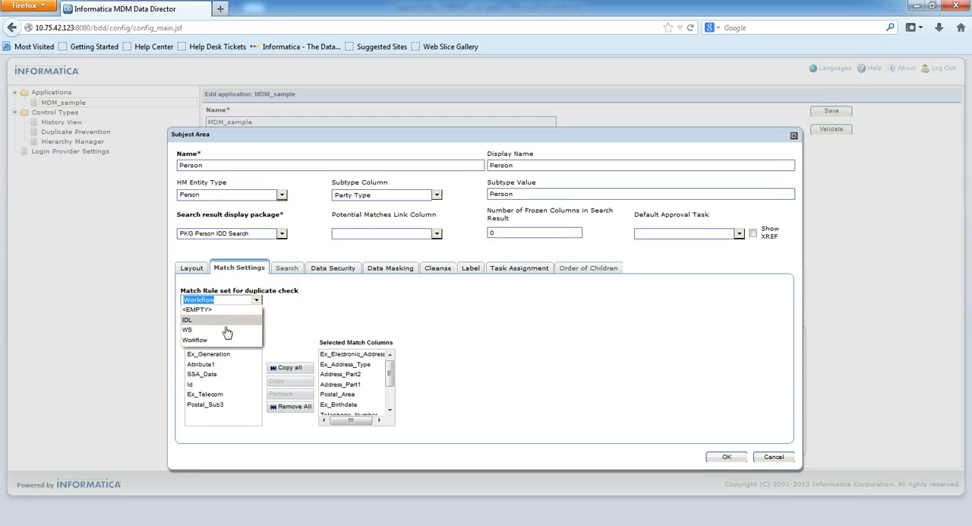
{"action": "mouse_move", "coordinate": [222, 340]}
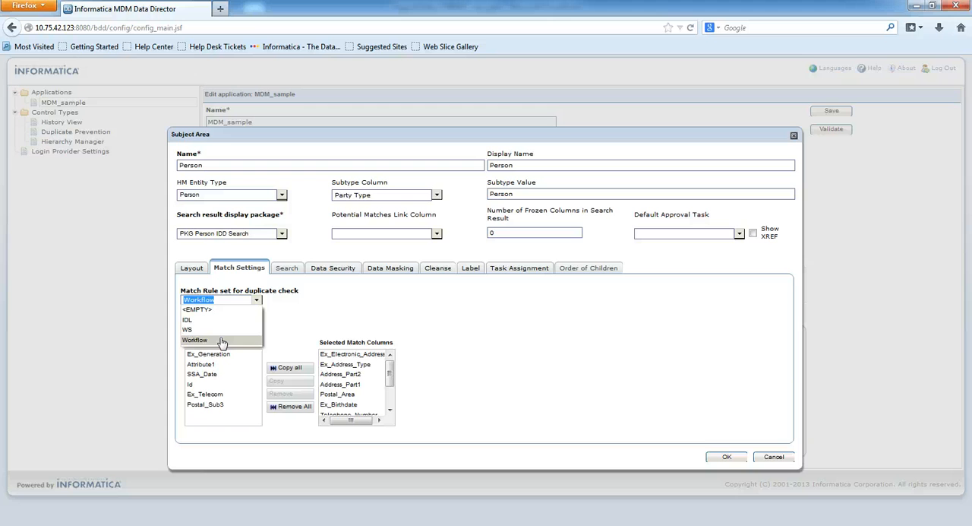
{"action": "left_click", "coordinate": [194, 341]}
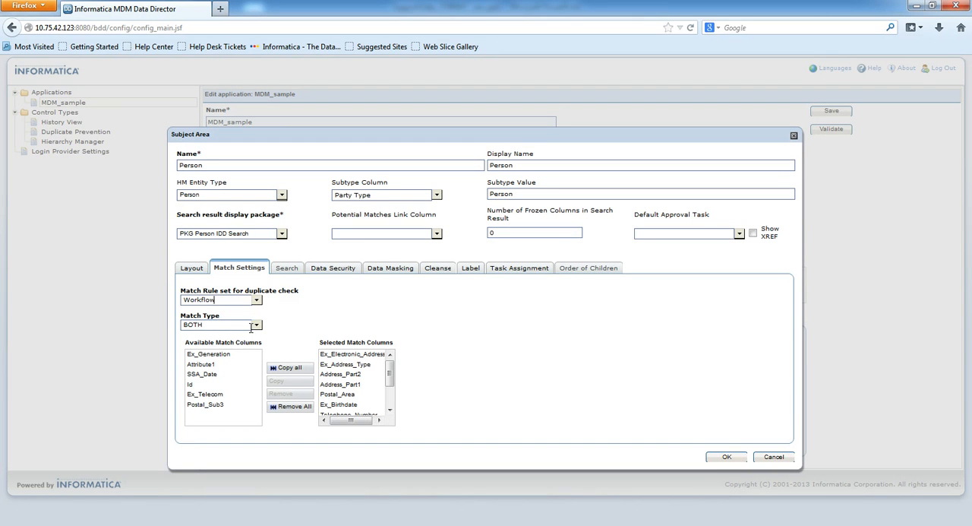
{"action": "mouse_move", "coordinate": [255, 325]}
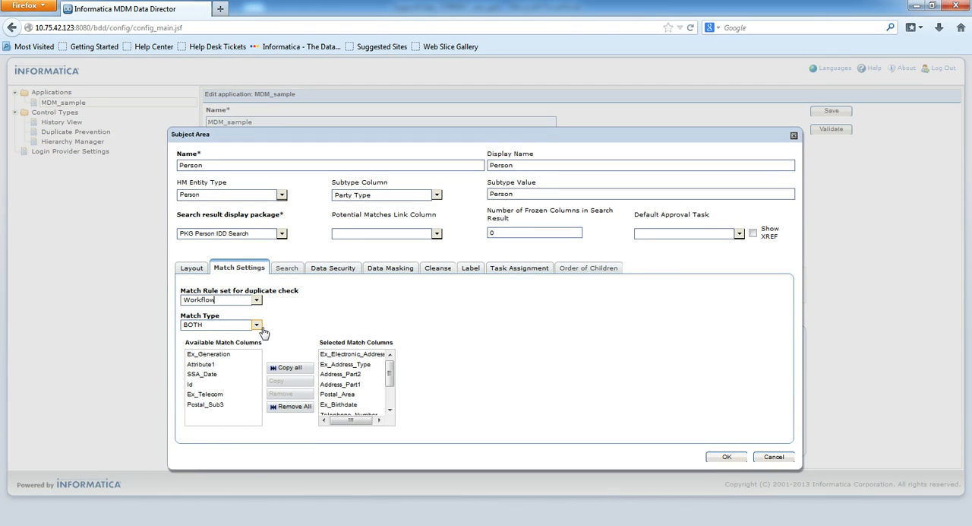
{"action": "mouse_move", "coordinate": [737, 456]}
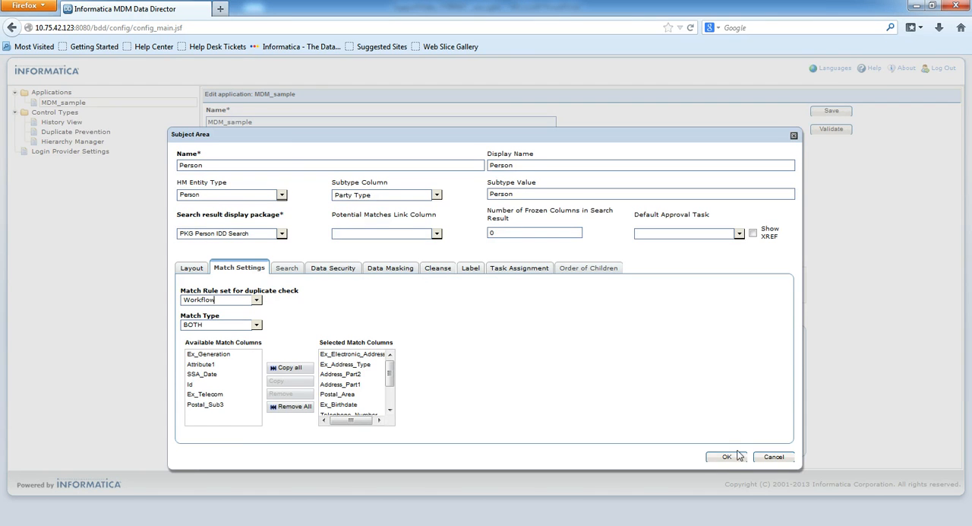
{"action": "left_click", "coordinate": [726, 456]}
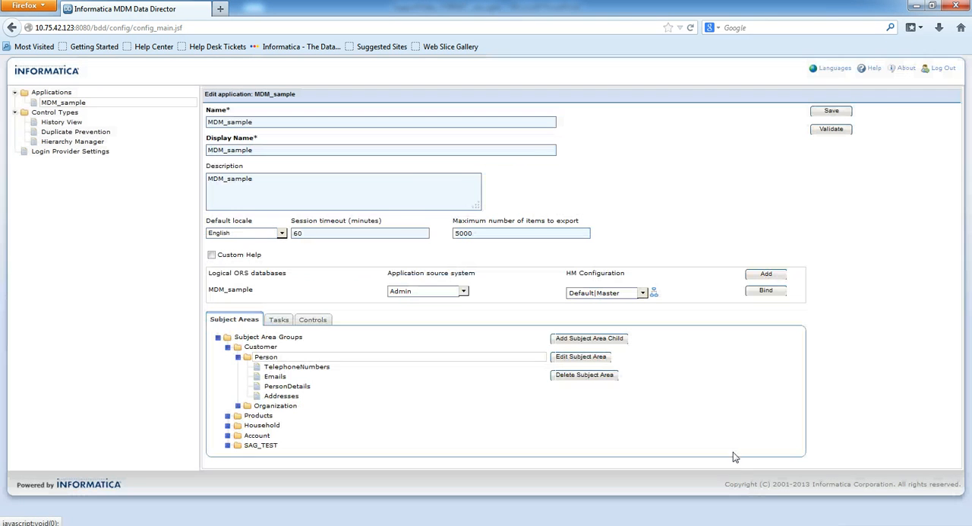
Redeploy the MDM_sample application and follow its URL to the login page.
{"action": "left_click", "coordinate": [829, 111]}
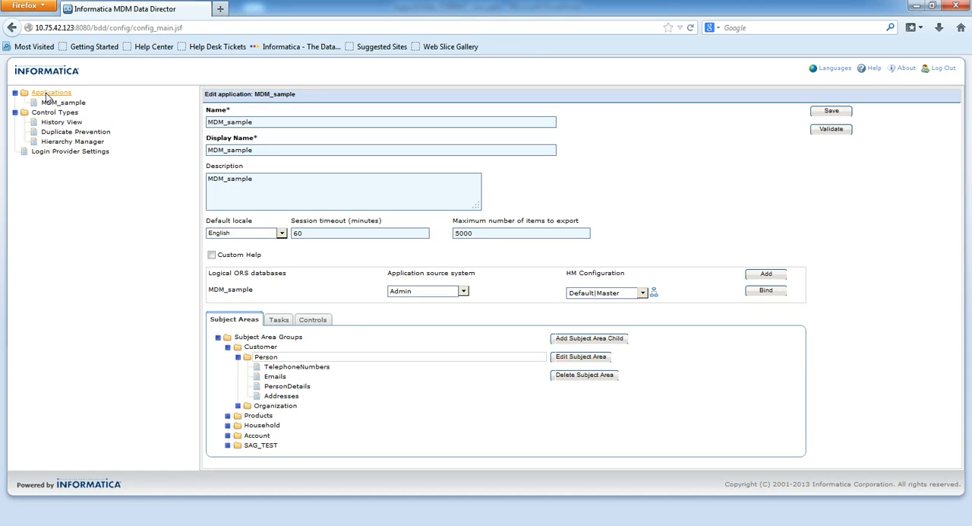
{"action": "left_click", "coordinate": [52, 91]}
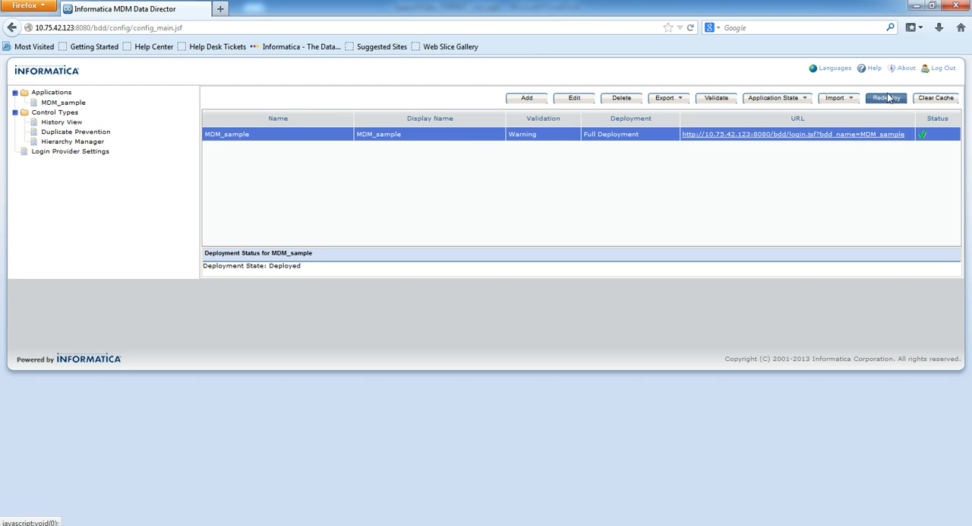
{"action": "left_click", "coordinate": [887, 97]}
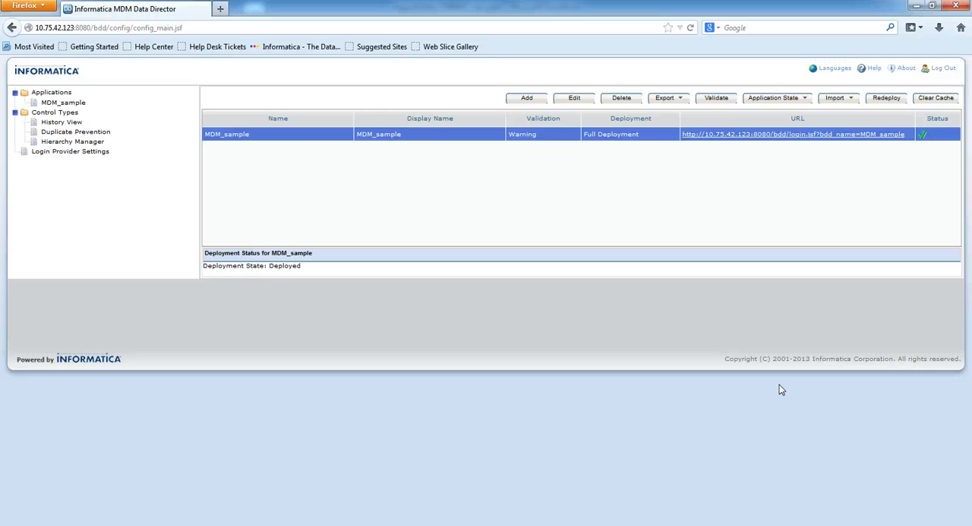
{"action": "left_click", "coordinate": [793, 133]}
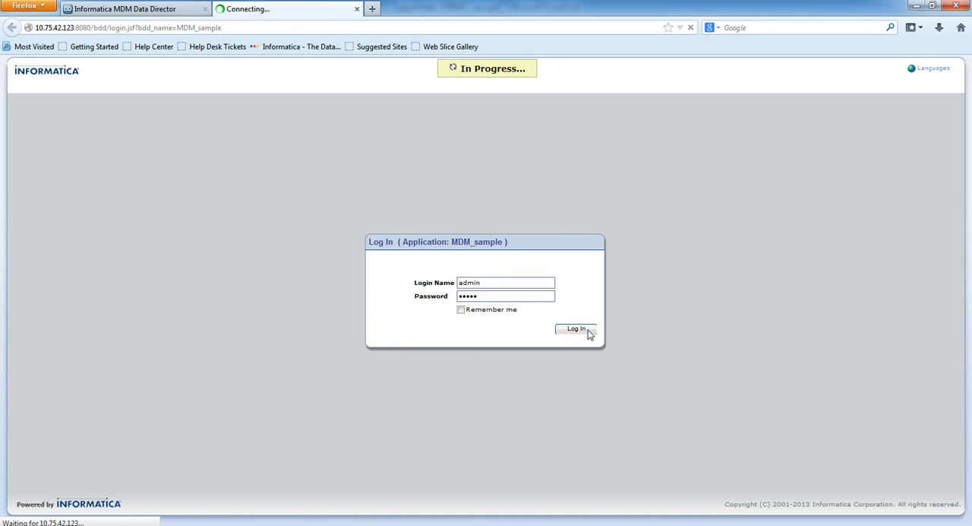
Log in to MDM_sample and open the saved Person query from the Data area.
{"action": "left_click", "coordinate": [576, 328]}
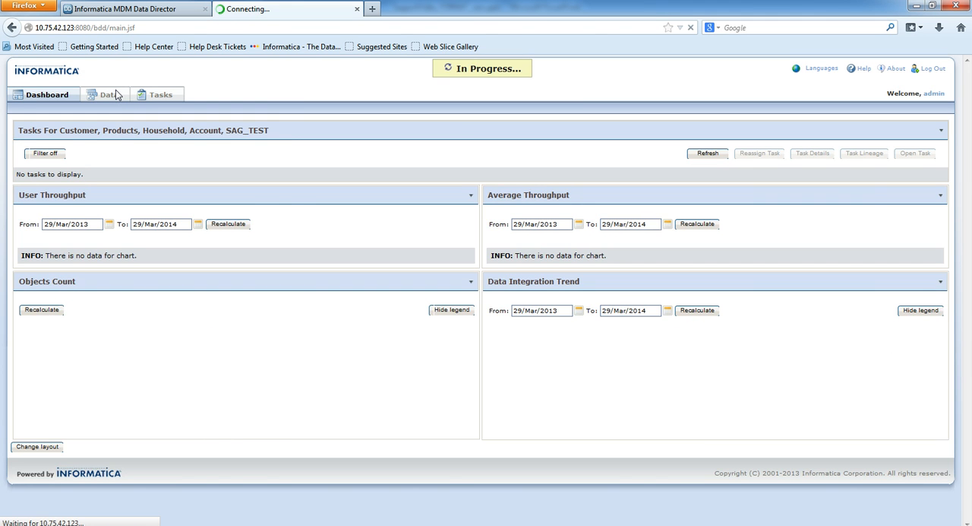
{"action": "left_click", "coordinate": [107, 95]}
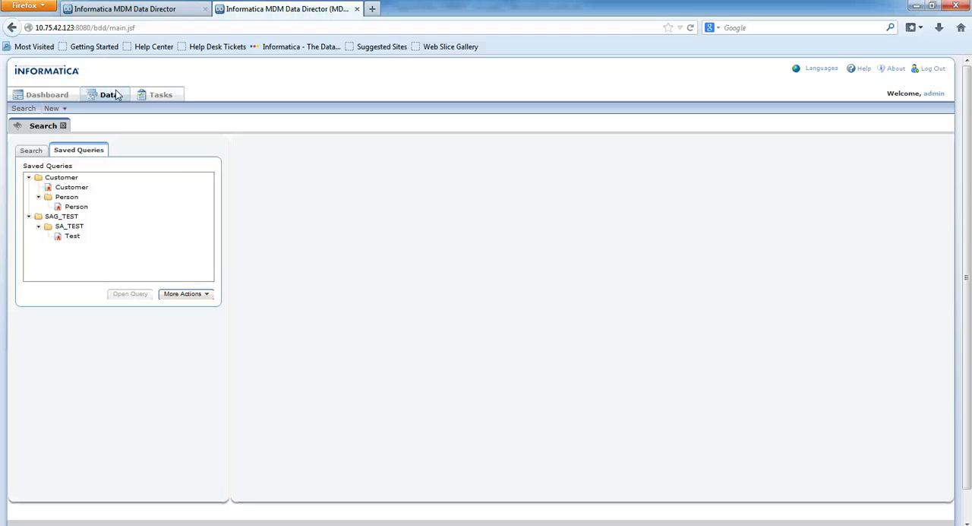
{"action": "mouse_move", "coordinate": [76, 207]}
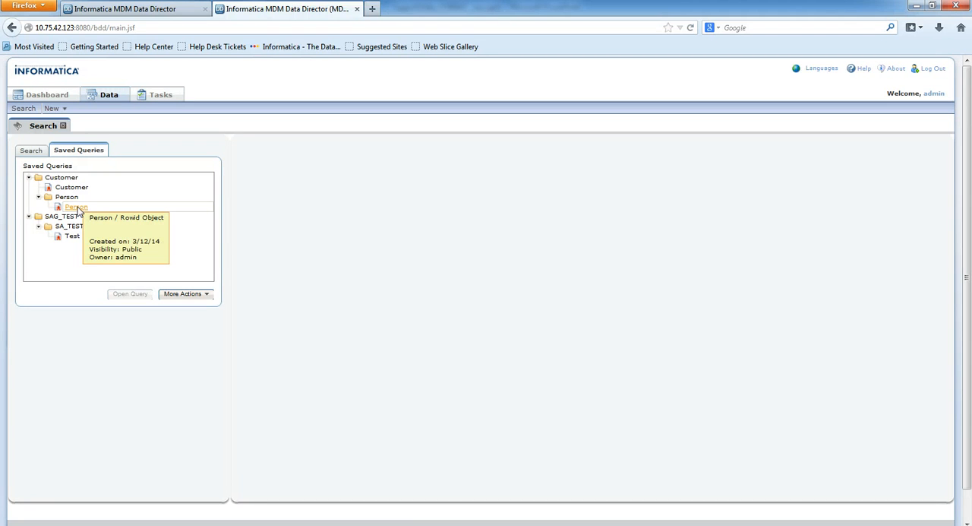
{"action": "left_click", "coordinate": [76, 207]}
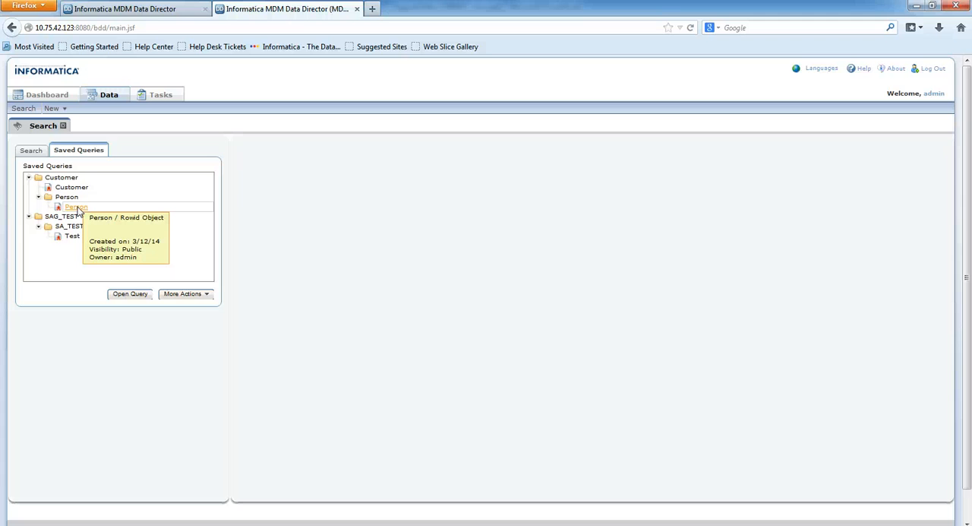
{"action": "left_click", "coordinate": [129, 295]}
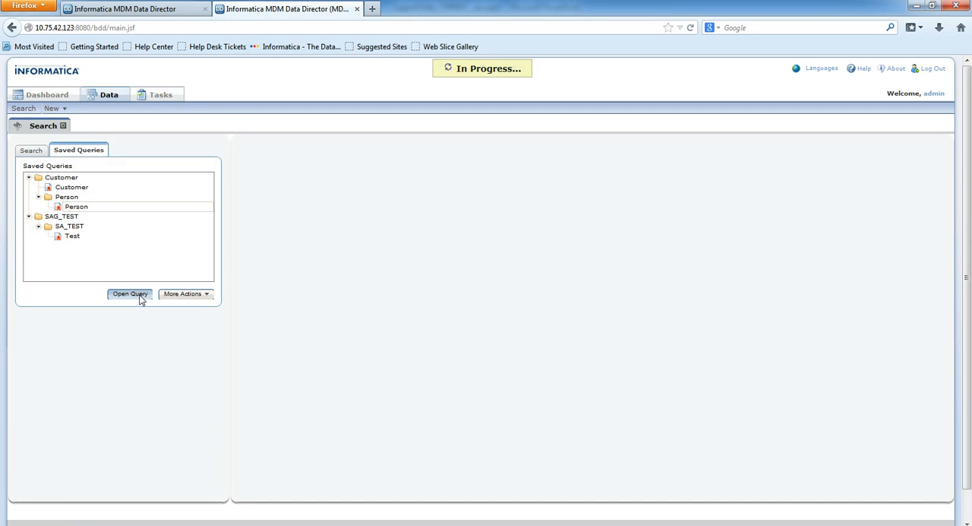
{"action": "left_click", "coordinate": [131, 295]}
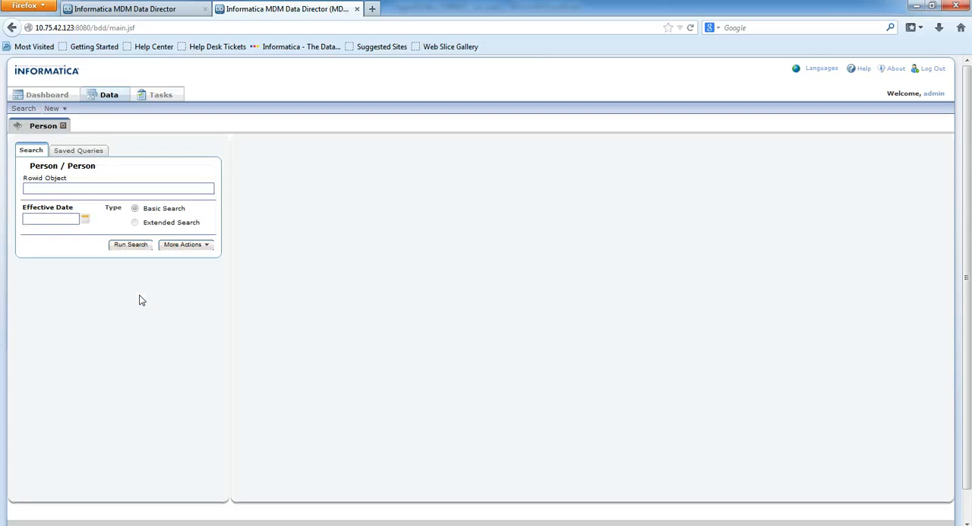
{"action": "left_click", "coordinate": [130, 243]}
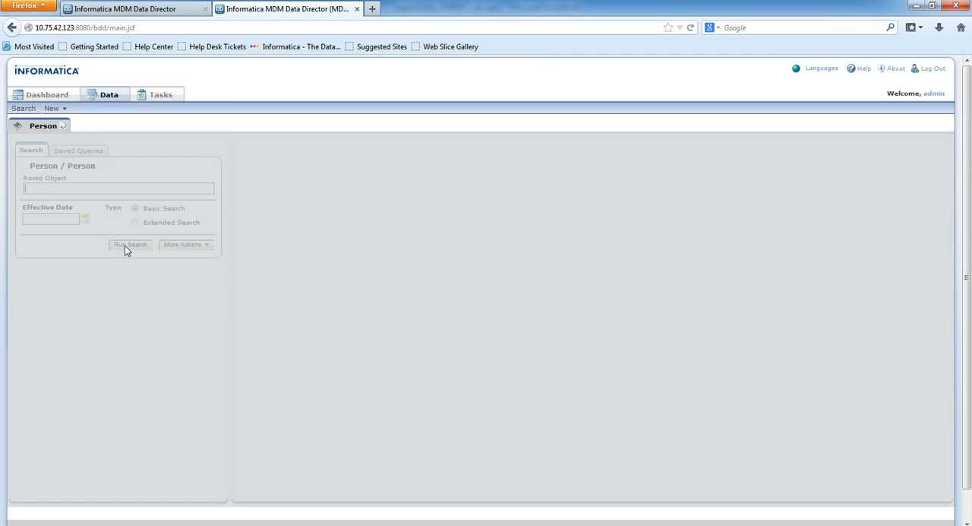
{"action": "left_click", "coordinate": [129, 244]}
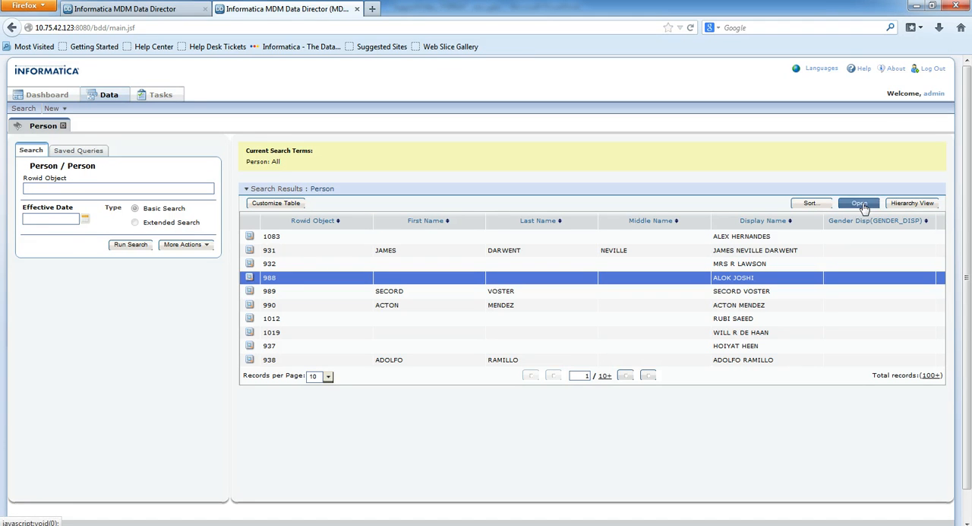
{"action": "left_click", "coordinate": [858, 204]}
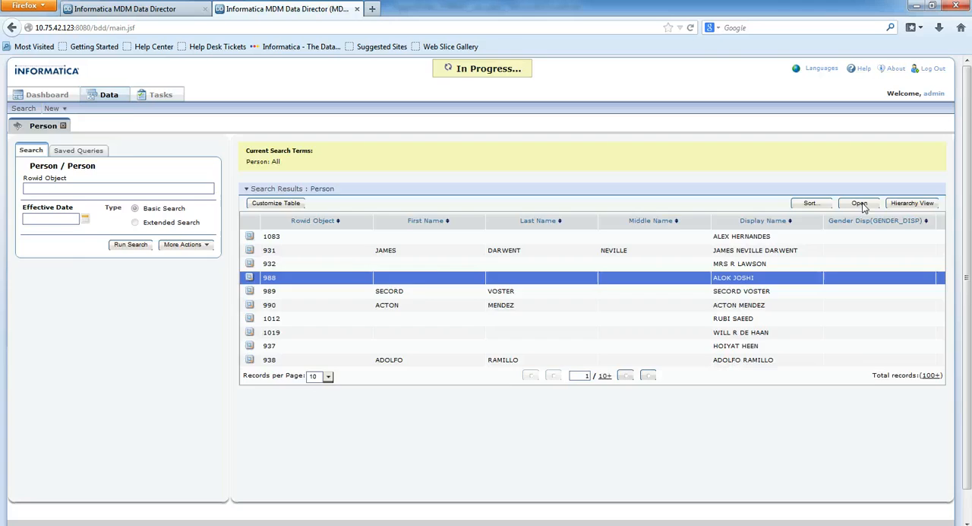
{"action": "left_click", "coordinate": [859, 204]}
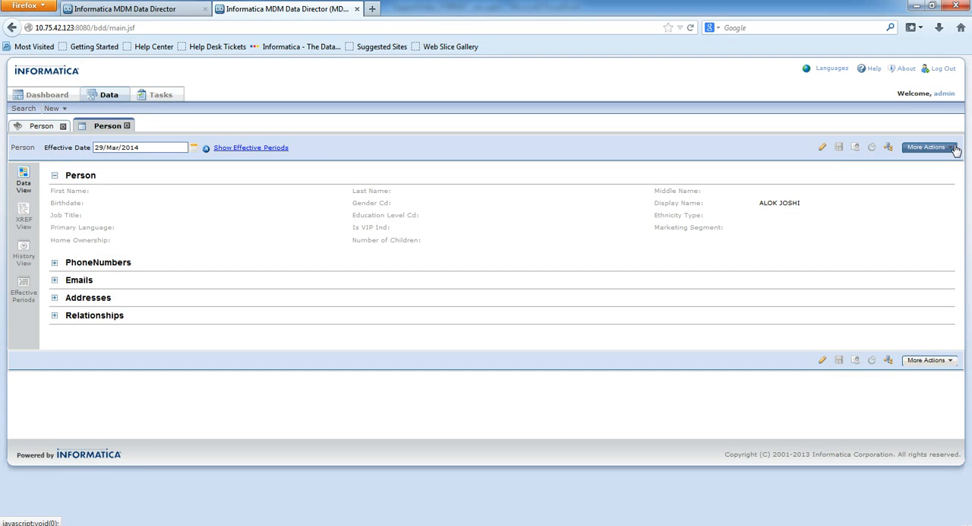
Confirm Find Duplicates under More Actions, then show the Reference slide citing KB ID 138203.
{"action": "left_click", "coordinate": [926, 146]}
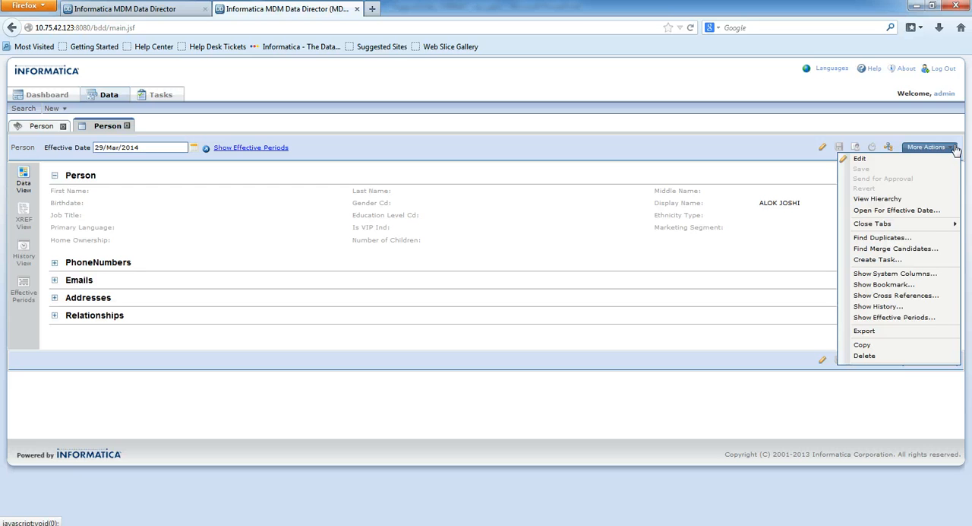
{"action": "mouse_move", "coordinate": [883, 237]}
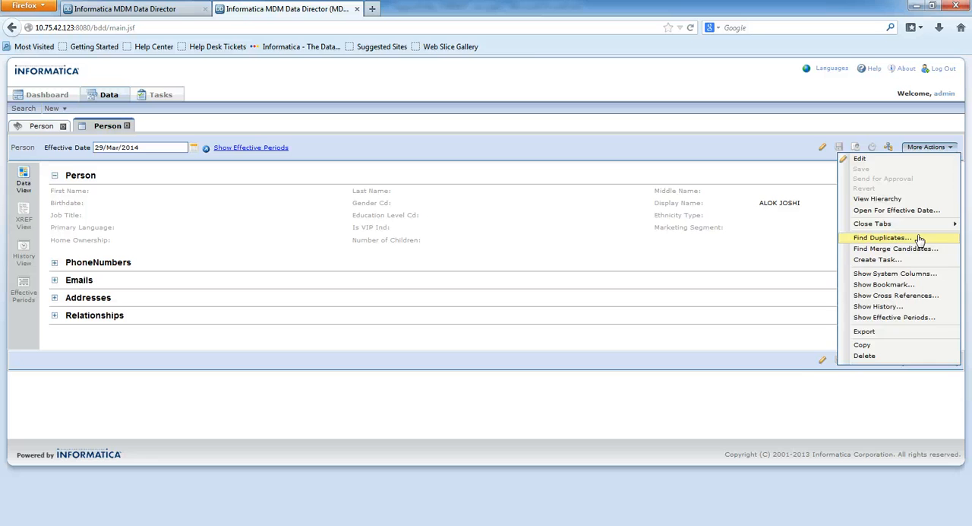
{"action": "left_click", "coordinate": [885, 237]}
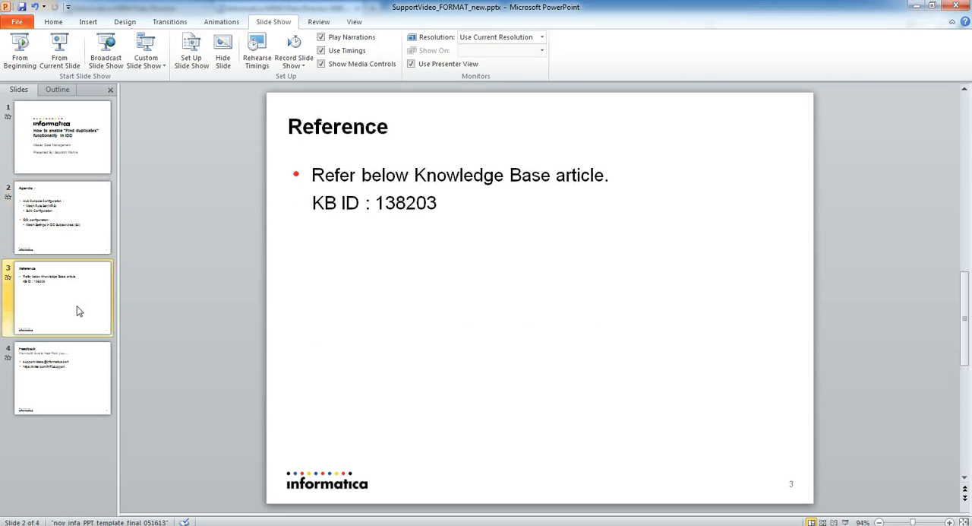
{"action": "left_click", "coordinate": [62, 298]}
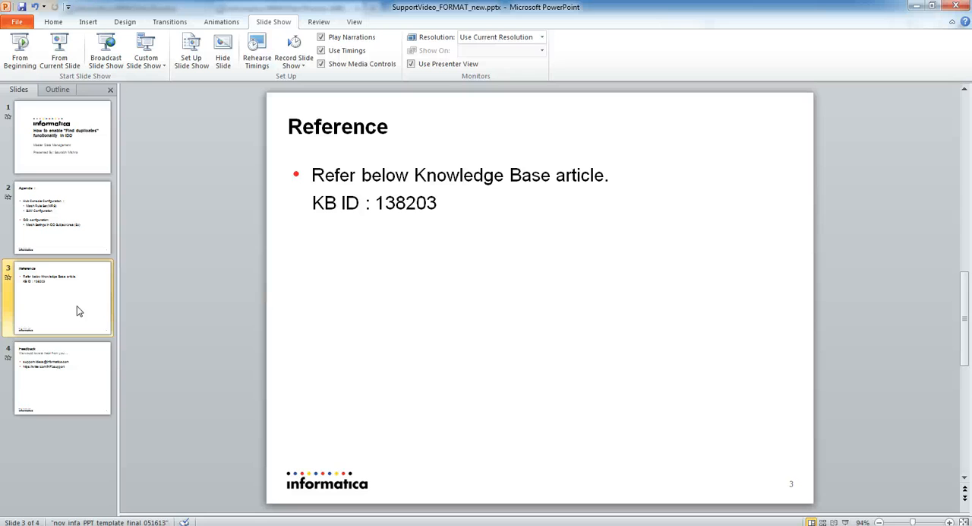